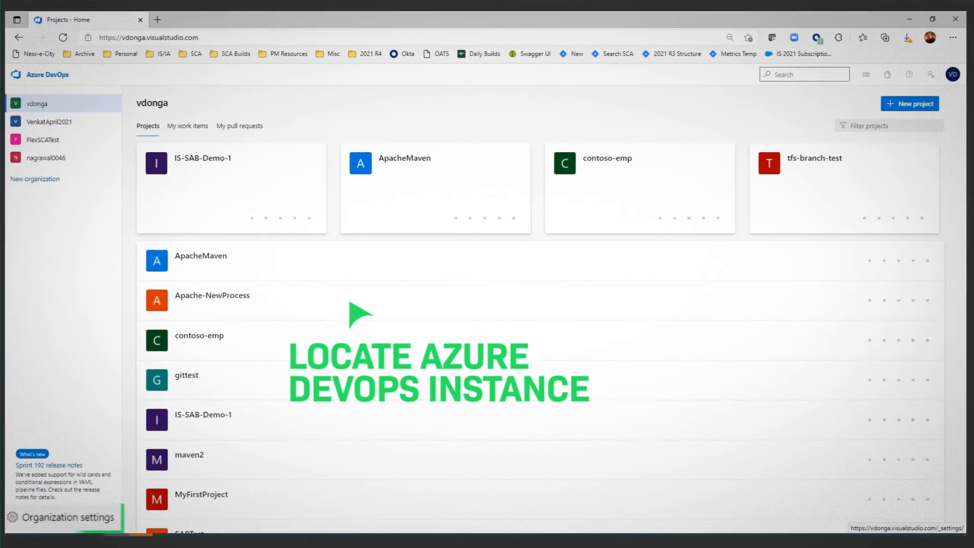
Go to Organization settings and bring up the Extensions list for the vdonga organization.
{"action": "left_click", "coordinate": [62, 517]}
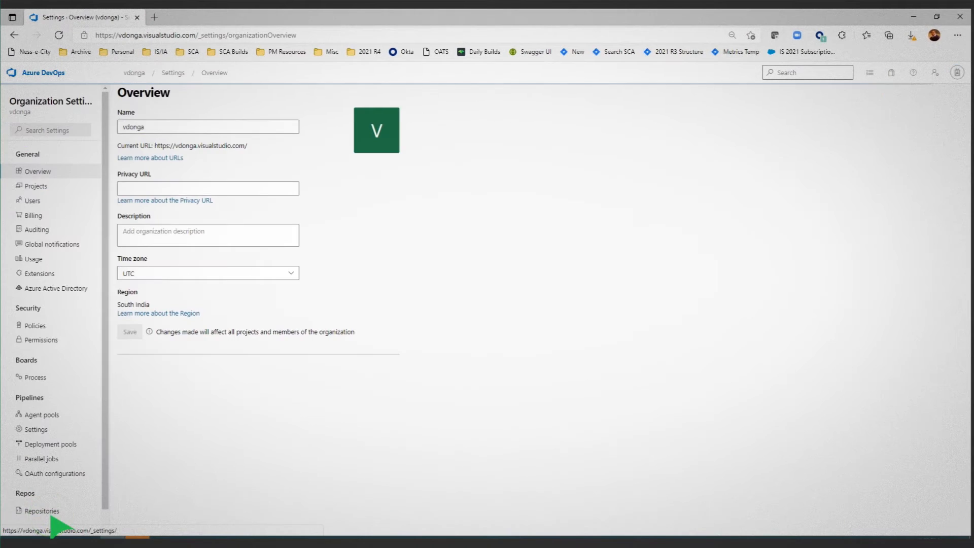
{"action": "left_click", "coordinate": [39, 274]}
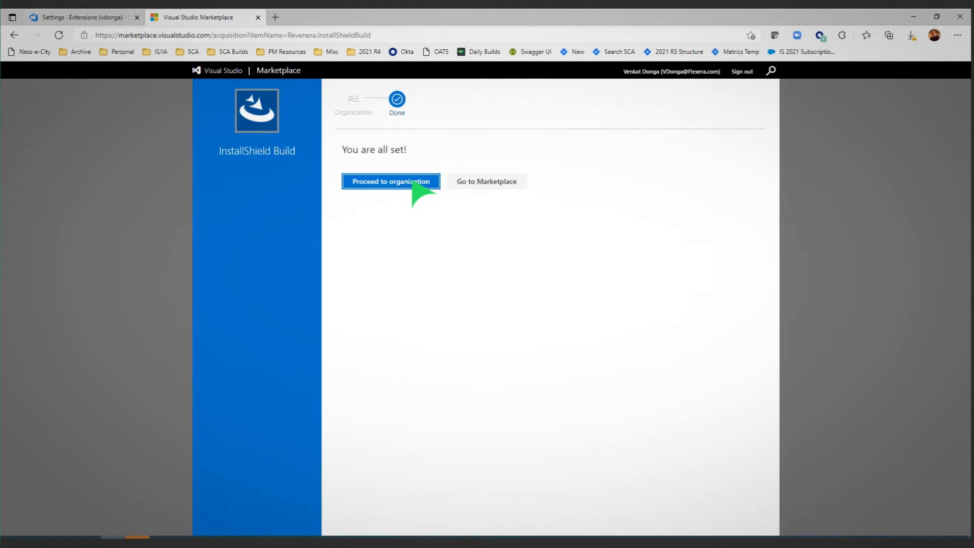
Proceed back to the organization and return to its projects home page.
{"action": "left_click", "coordinate": [390, 181]}
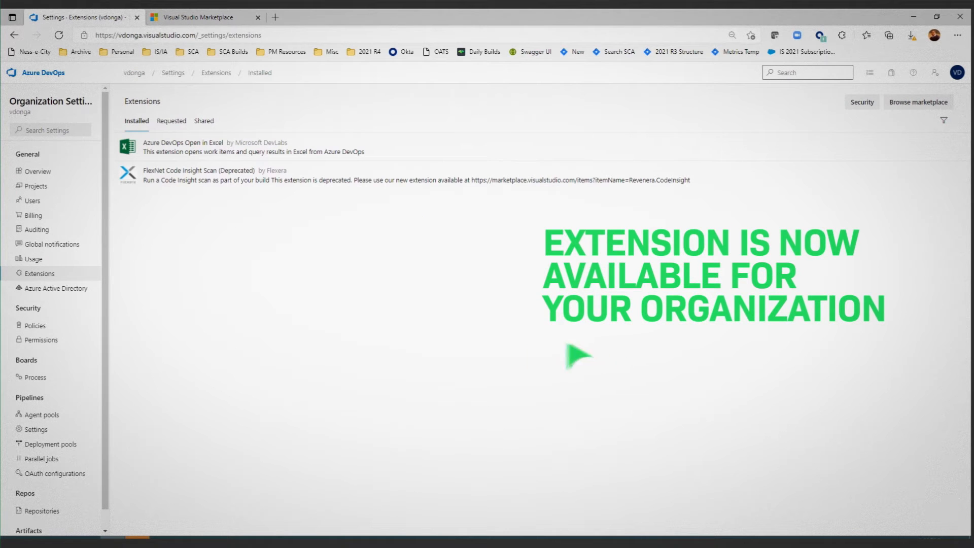
{"action": "left_click", "coordinate": [36, 72]}
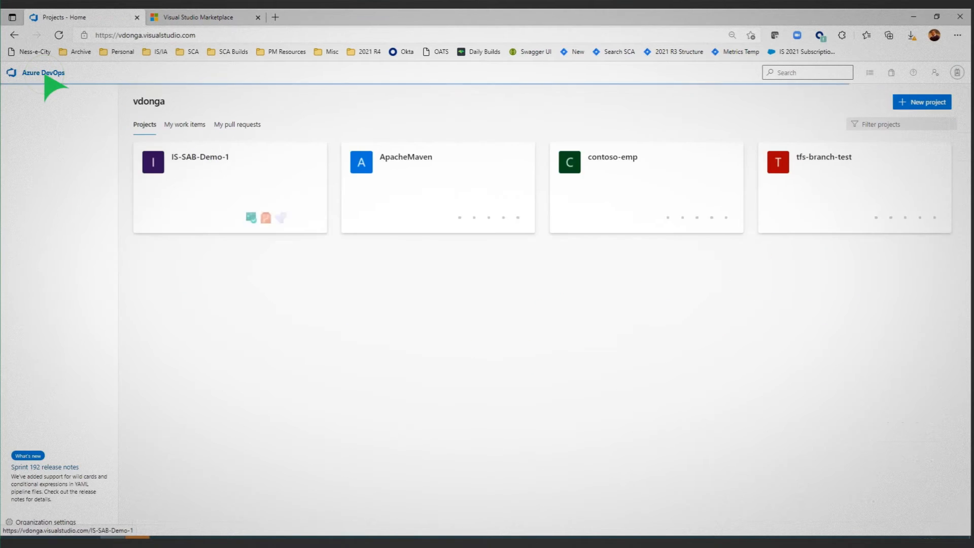
Create a classic-editor pipeline on IS-SAB-Demo-1's Azure Repos Git repo, master branch, from an empty job.
{"action": "left_click", "coordinate": [200, 156]}
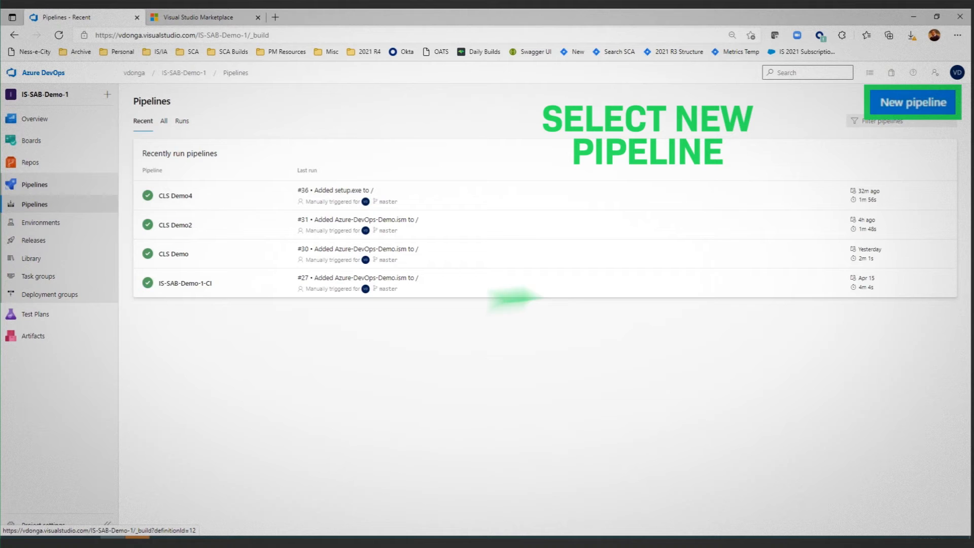
{"action": "left_click", "coordinate": [911, 101]}
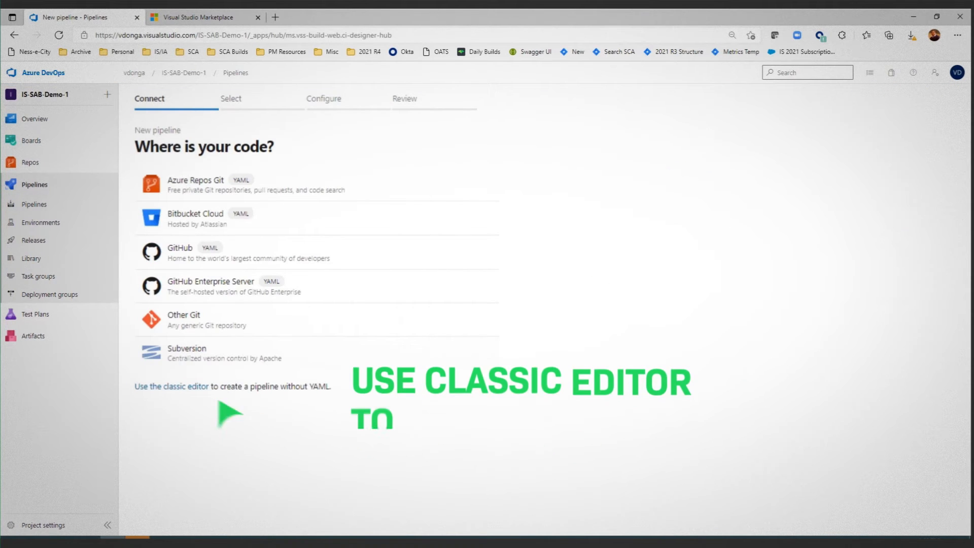
{"action": "left_click", "coordinate": [171, 385]}
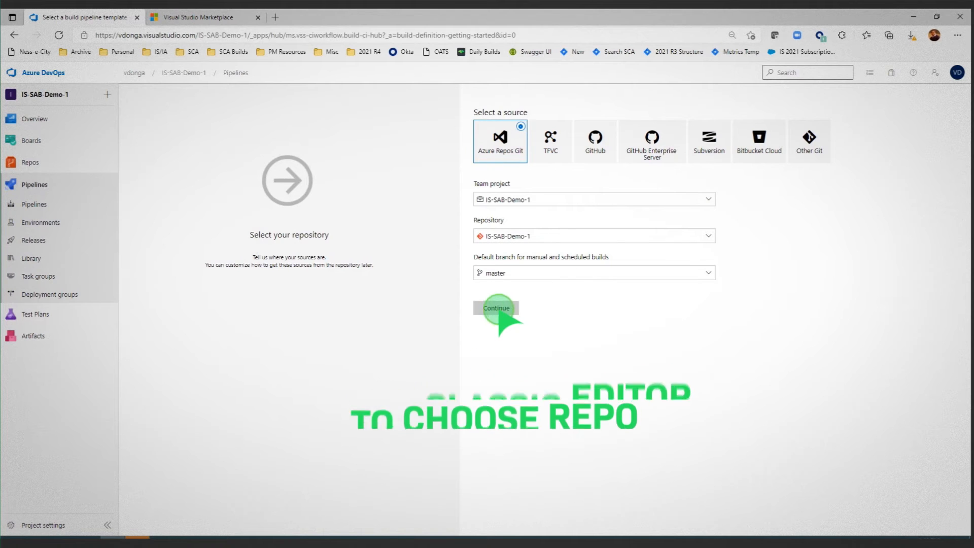
{"action": "left_click", "coordinate": [496, 308]}
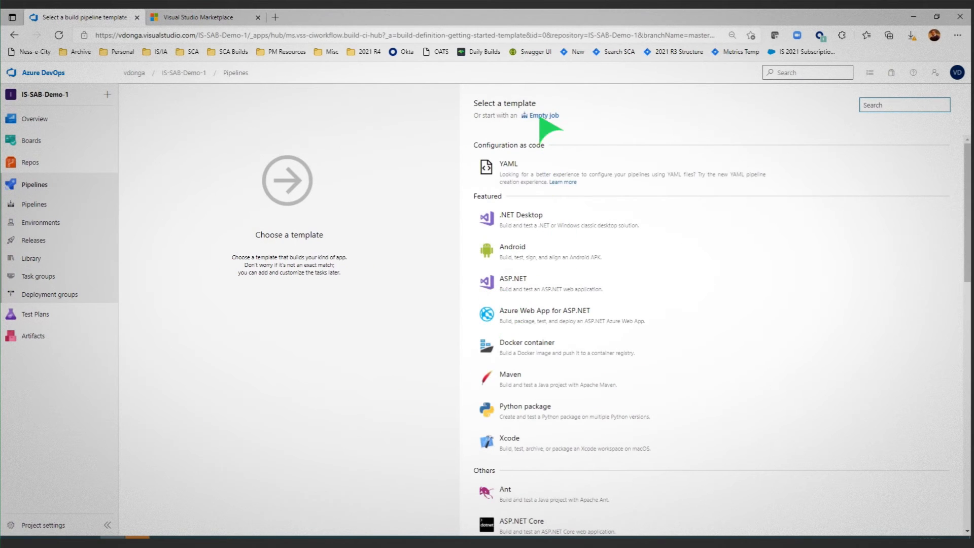
{"action": "left_click", "coordinate": [543, 115]}
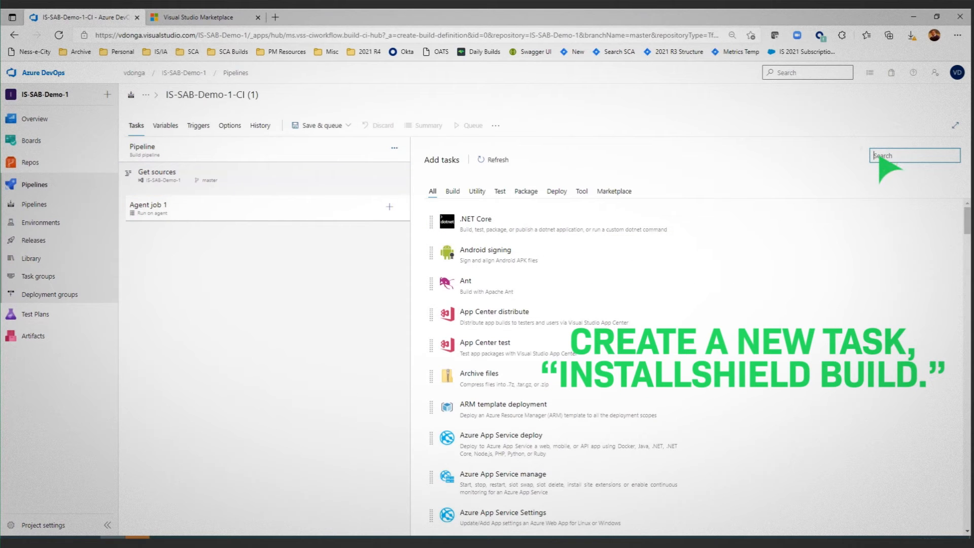
Search 'installshield bu', add the InstallShield Build task to Agent job 1 and select it.
{"action": "type", "text": "installshield build"}
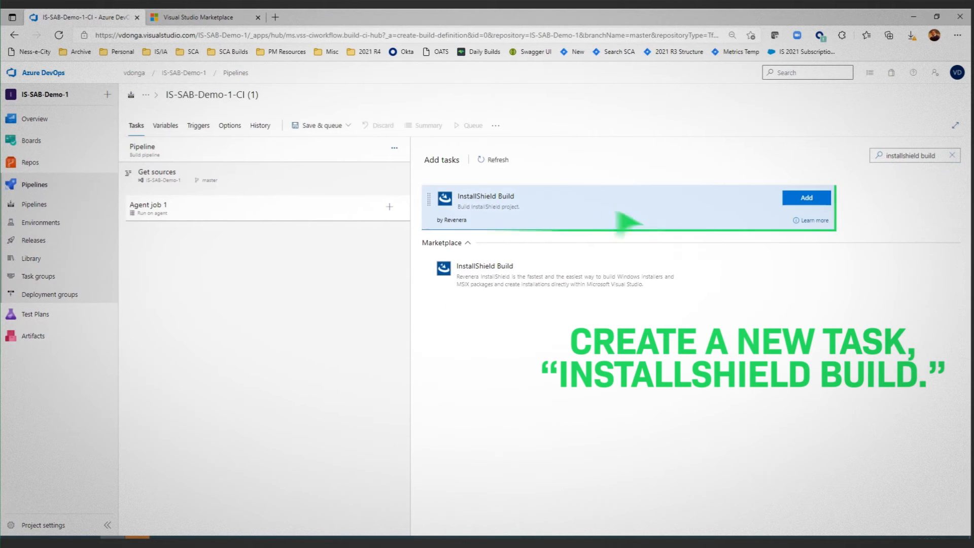
{"action": "left_click", "coordinate": [805, 198]}
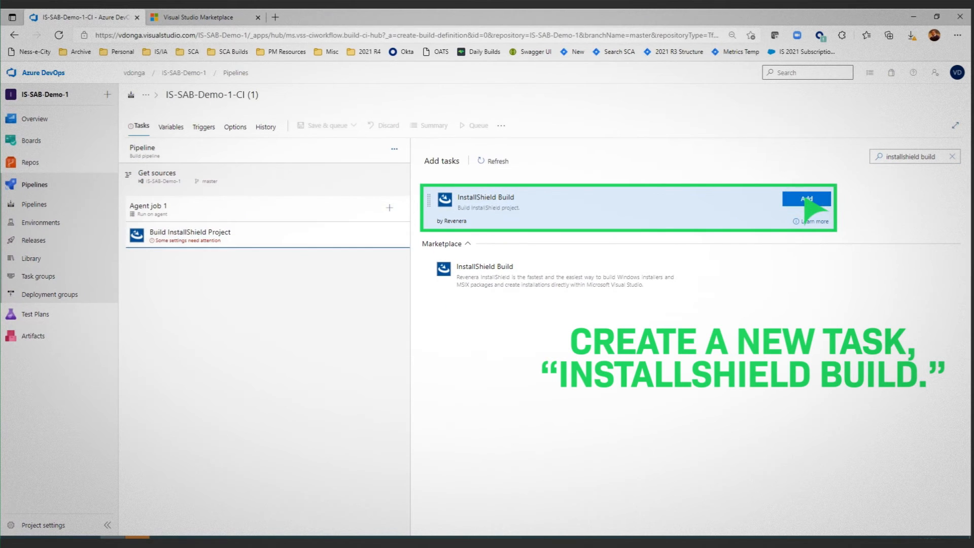
{"action": "left_click", "coordinate": [807, 199]}
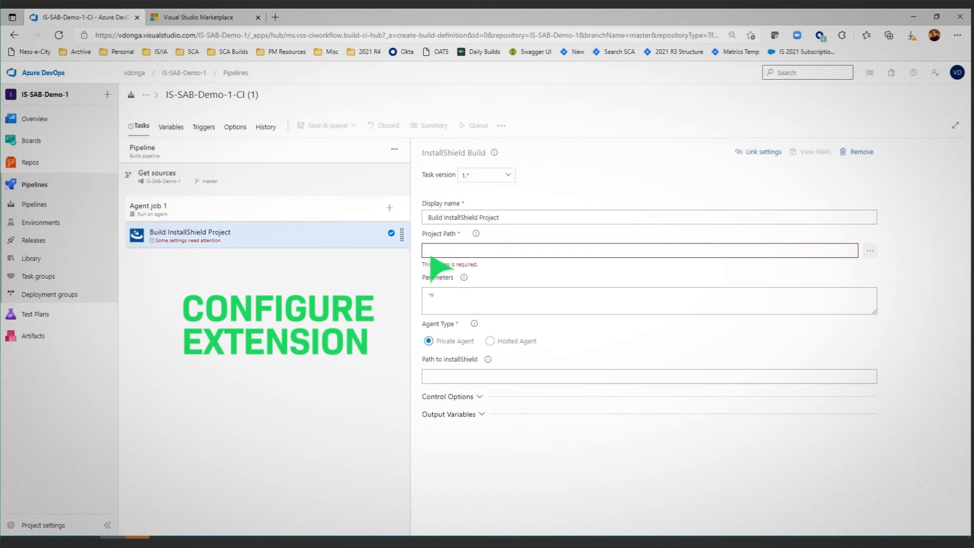
Set Project Path to Azure-DevOps-Demo.ism on a Hosted Agent with InstallShield 2021 and Cloud License Server ID.
{"action": "left_click", "coordinate": [640, 250]}
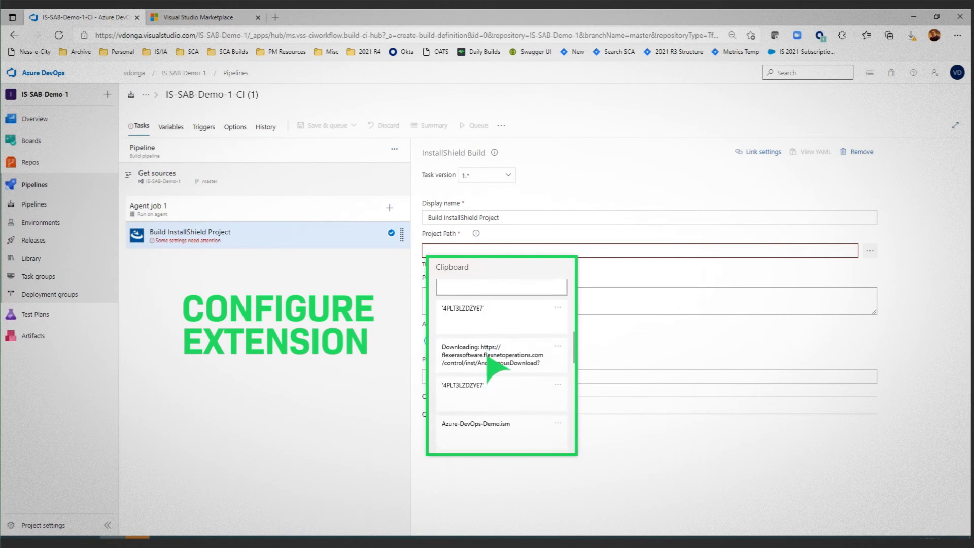
{"action": "left_click", "coordinate": [475, 423]}
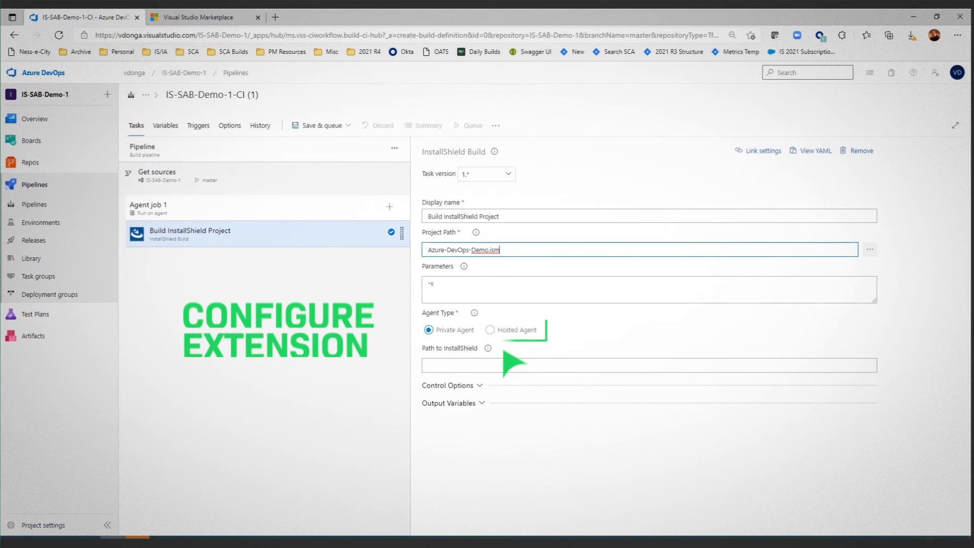
{"action": "left_click", "coordinate": [489, 330]}
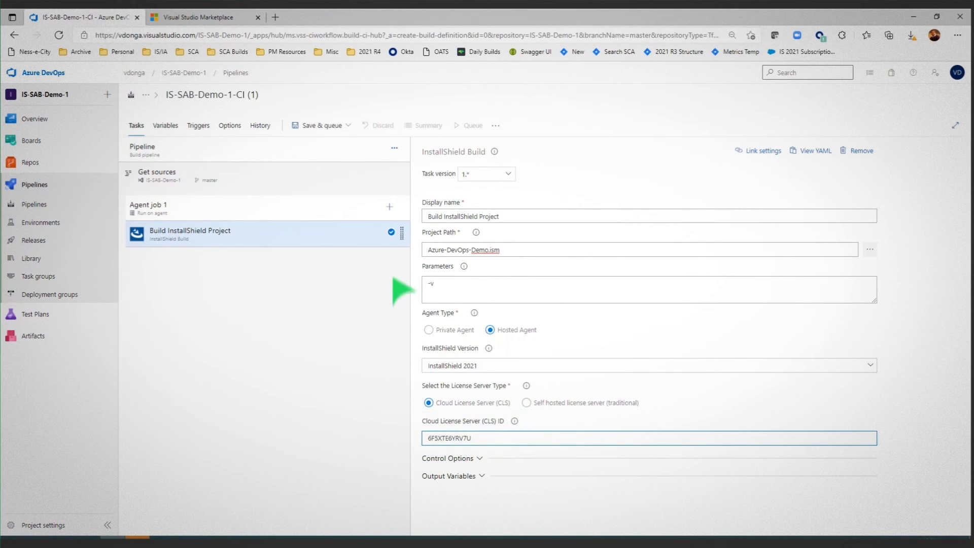
{"action": "left_click", "coordinate": [389, 207]}
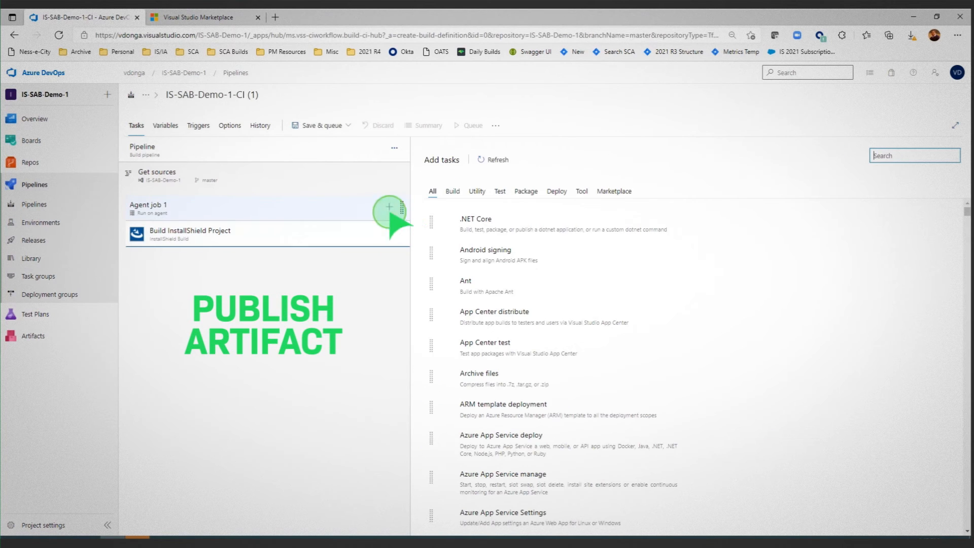
Add a Publish Pipeline Artifacts task for the DiskImages/DISK1 folder with artifact name 'setup'.
{"action": "type", "text": "publish"}
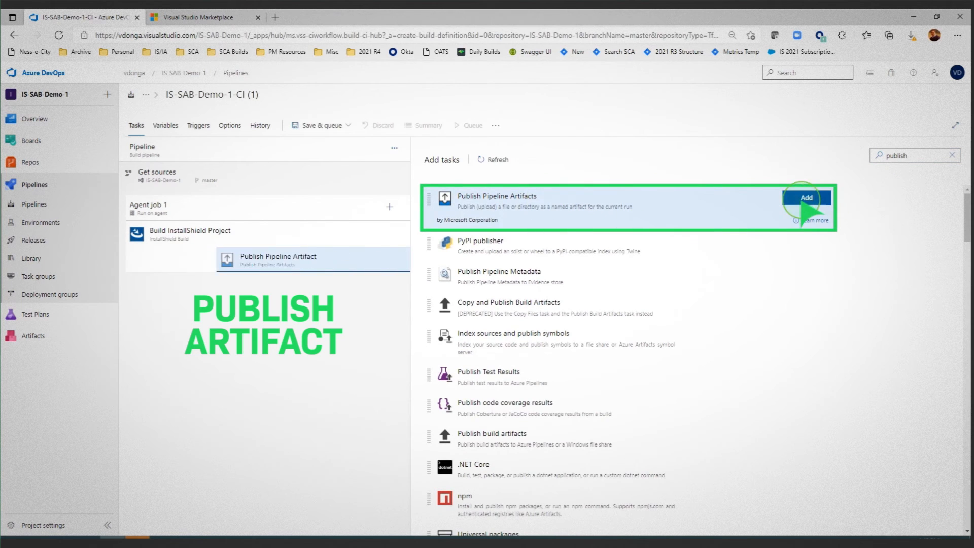
{"action": "left_click", "coordinate": [806, 198]}
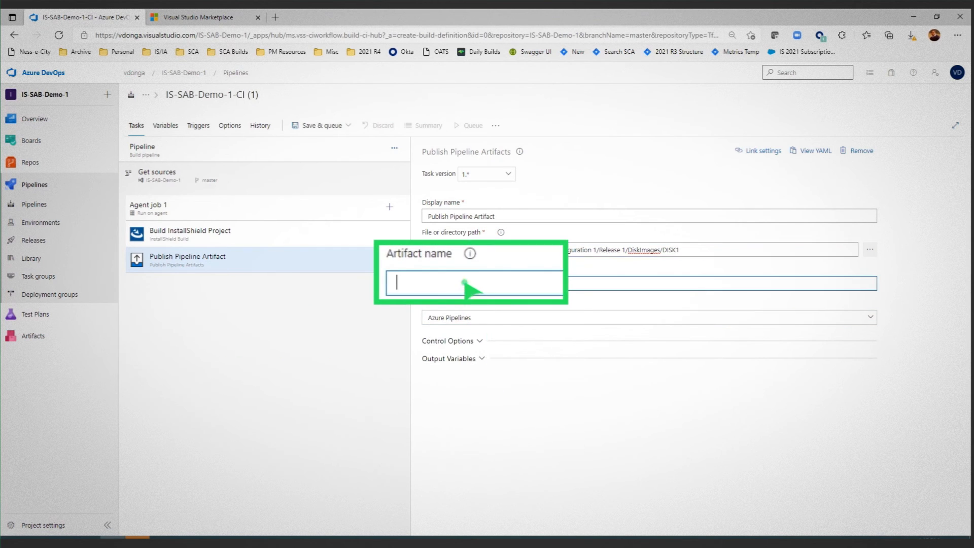
{"action": "type", "text": "setup"}
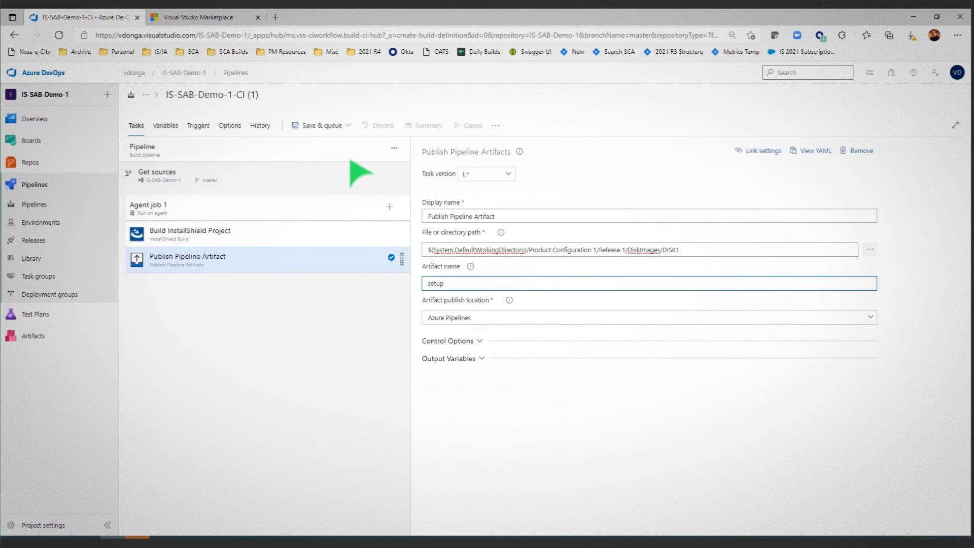
{"action": "left_click", "coordinate": [349, 125]}
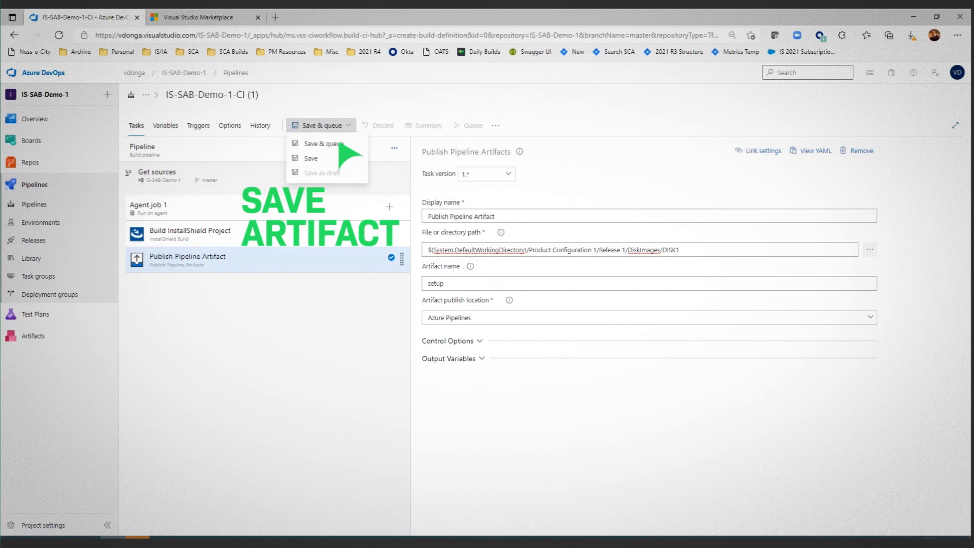
Save & queue the pipeline, then view run #37's published 'setup' artifact containing setup.exe.
{"action": "left_click", "coordinate": [323, 143]}
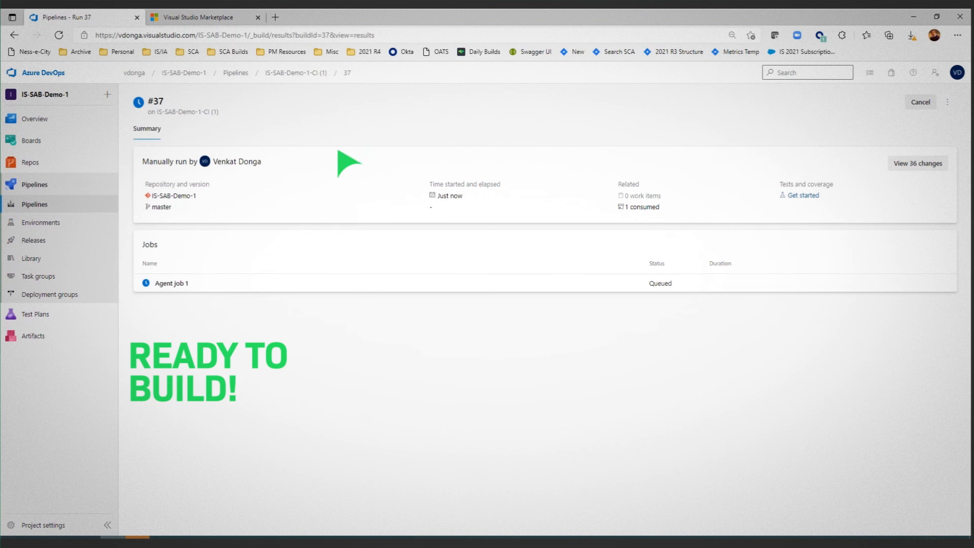
{"action": "left_click", "coordinate": [171, 283]}
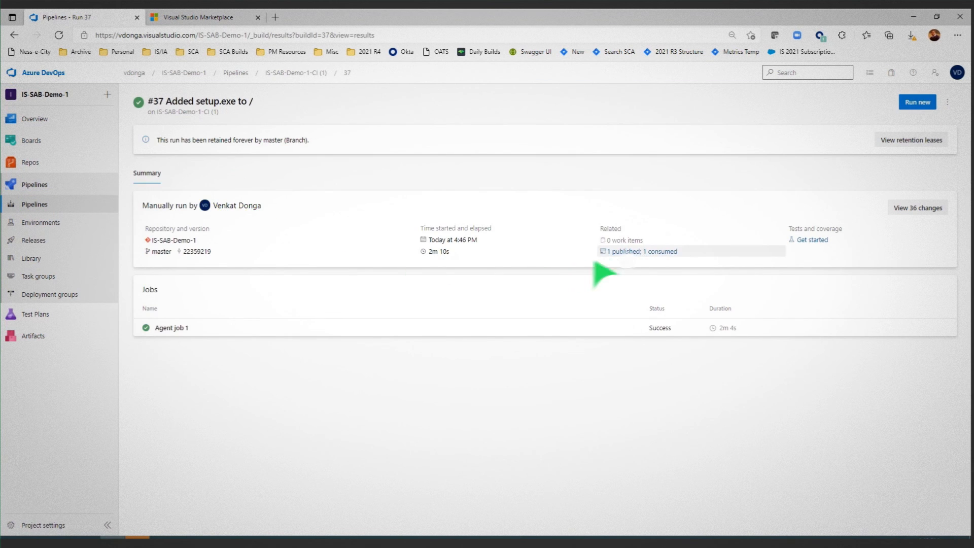
{"action": "left_click", "coordinate": [641, 251]}
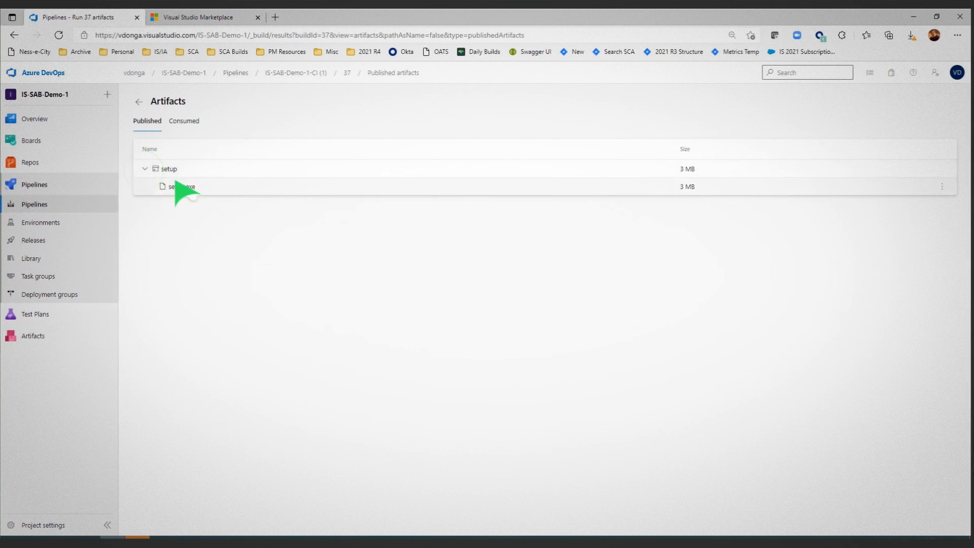